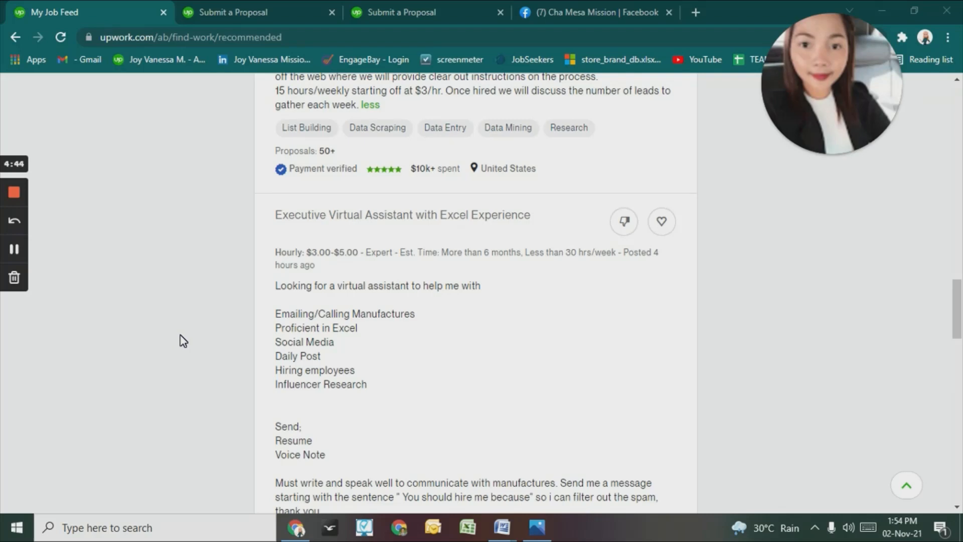
mouse_move(330, 358)
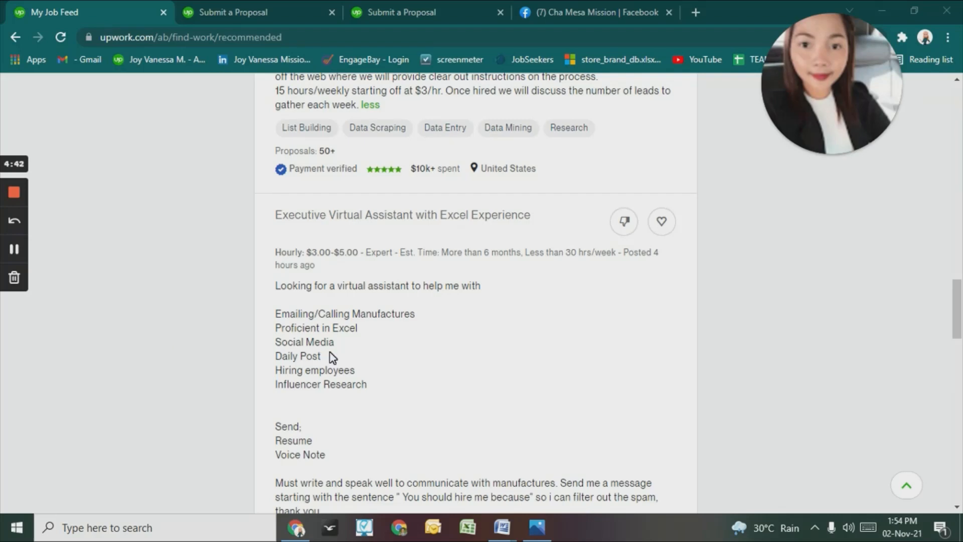
mouse_move(635, 318)
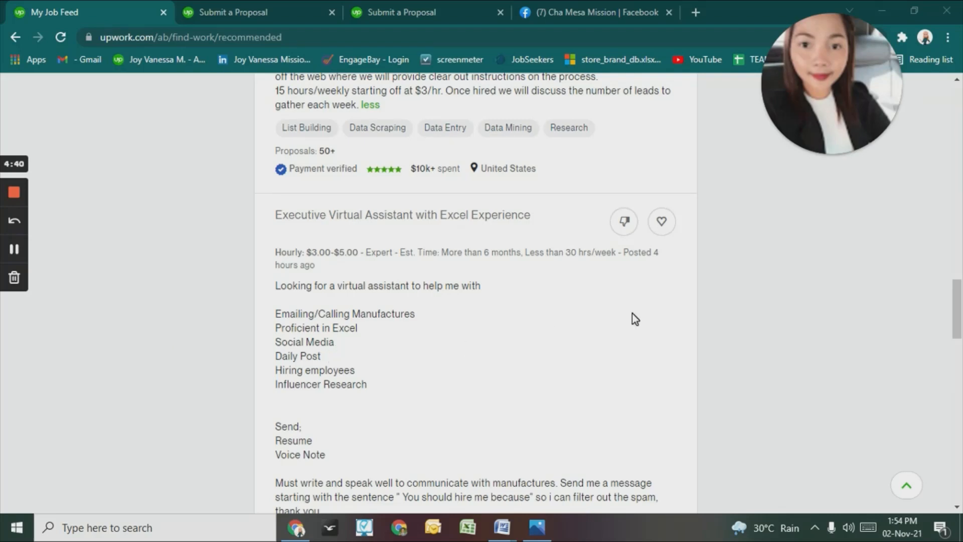
Scroll through the Submit a proposal page past Job details down to the hourly rate Terms
scroll("down", 3)
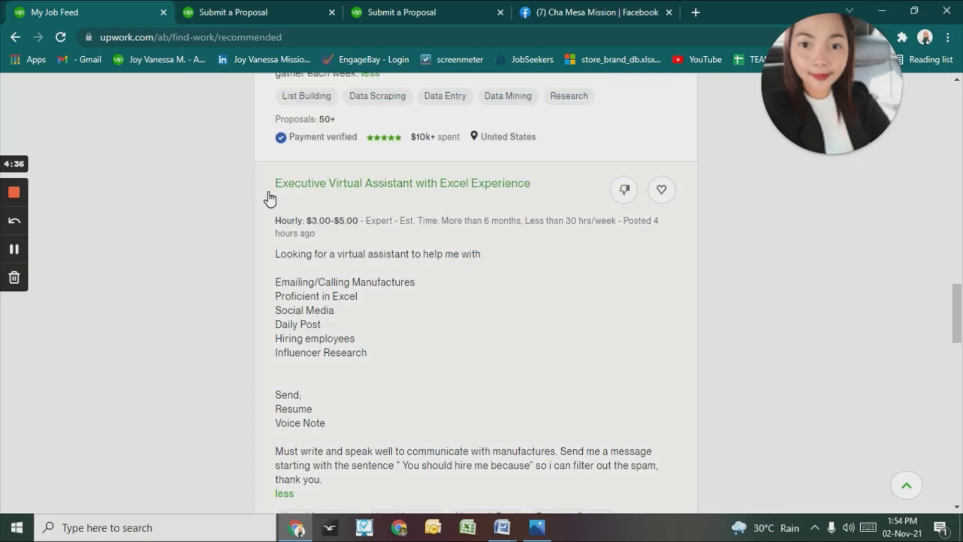
mouse_move(415, 200)
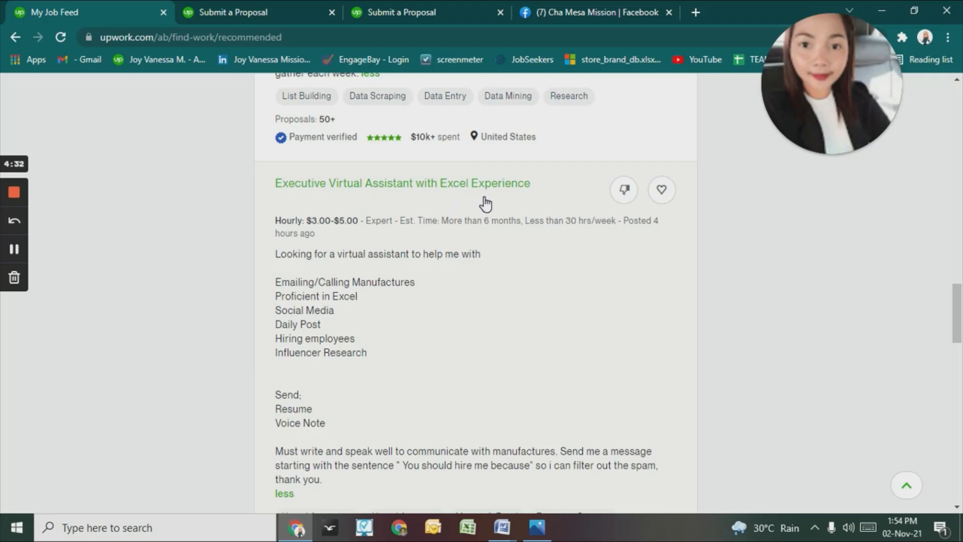
mouse_move(381, 253)
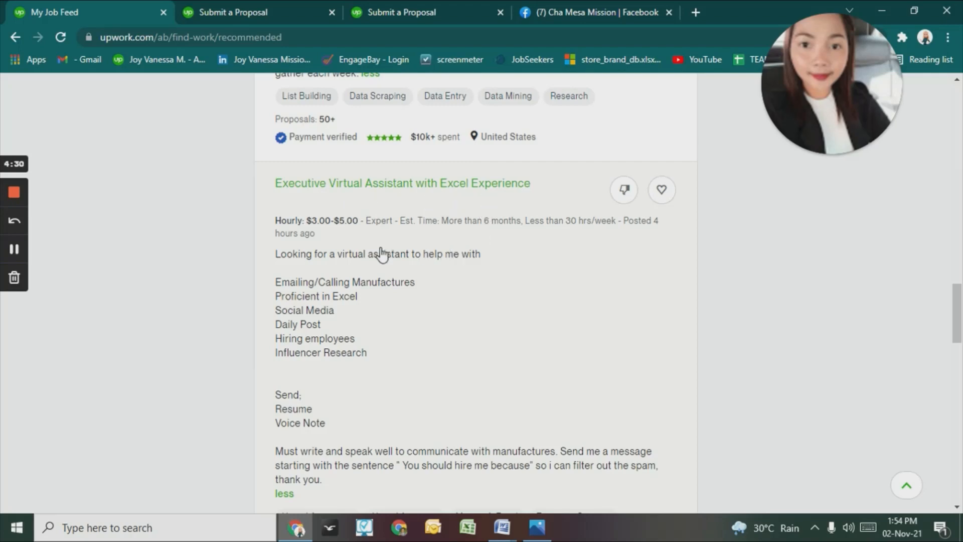
mouse_move(339, 250)
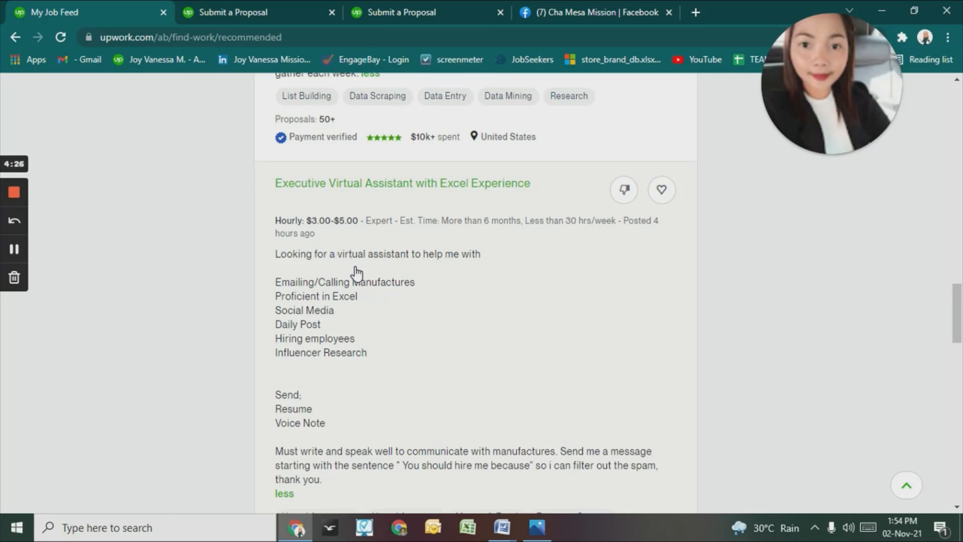
mouse_move(352, 284)
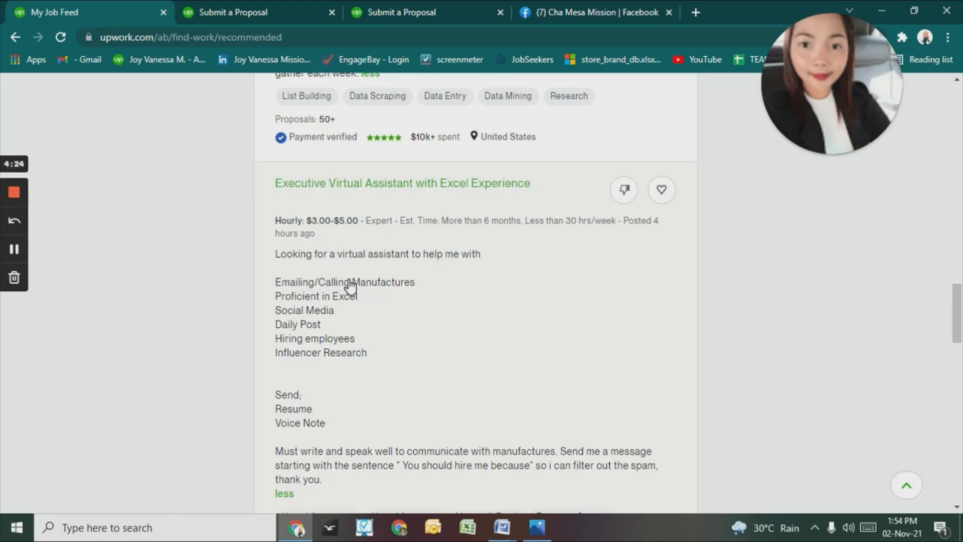
mouse_move(390, 267)
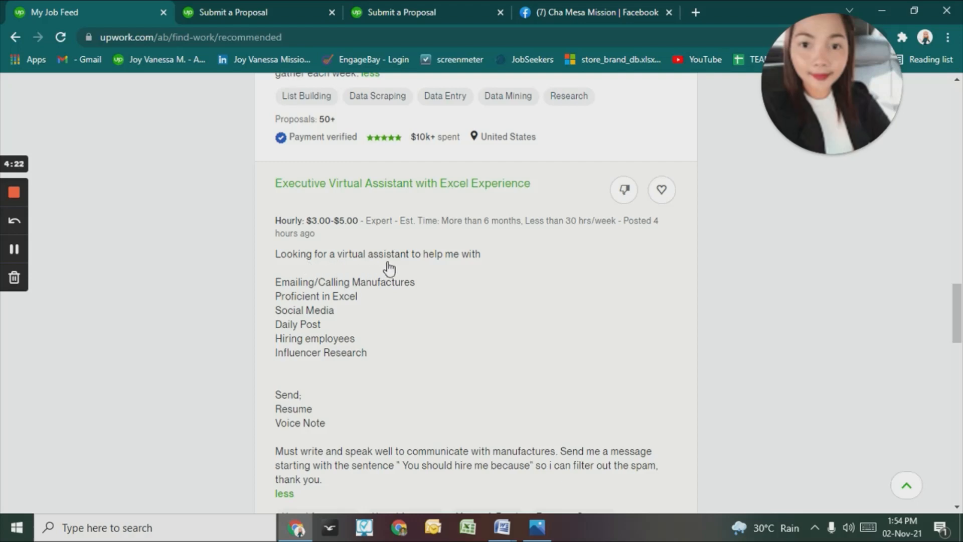
mouse_move(429, 283)
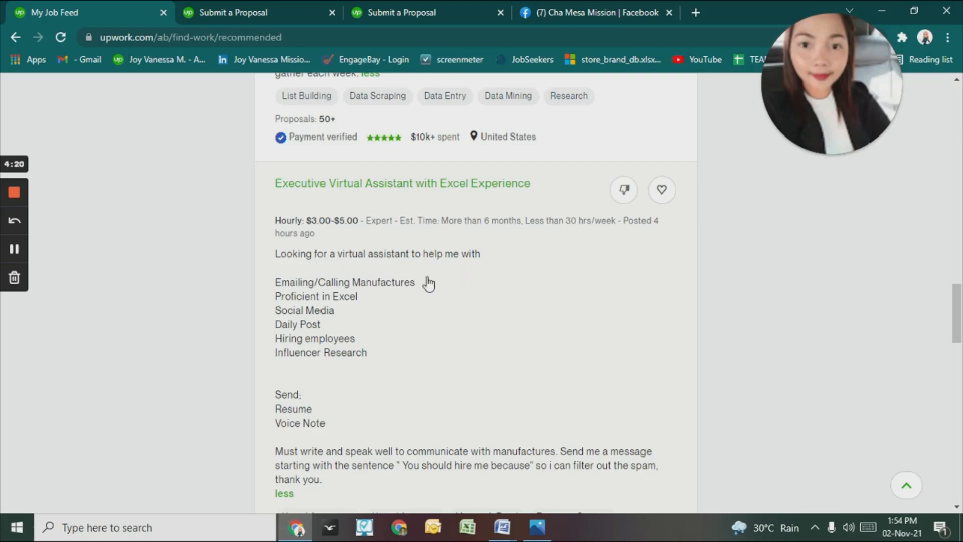
mouse_move(299, 298)
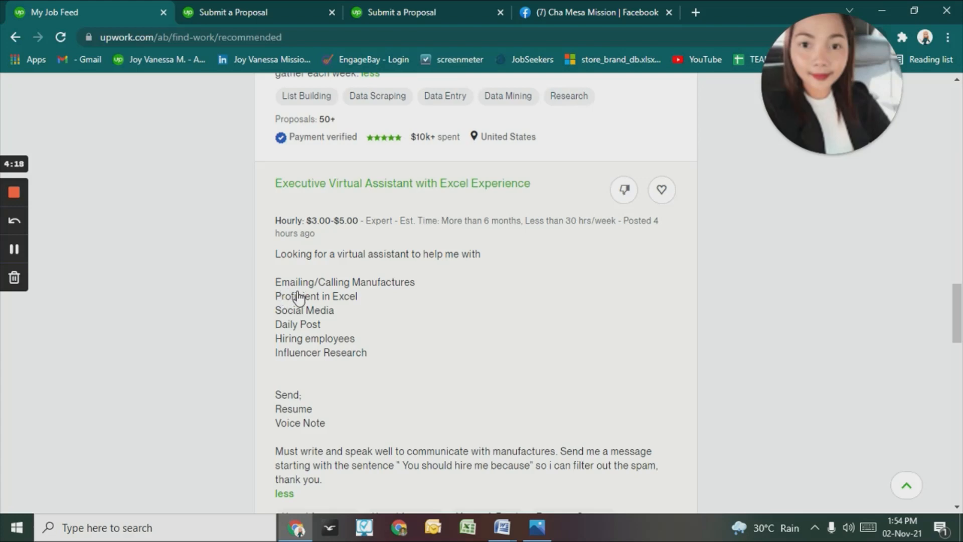
mouse_move(410, 302)
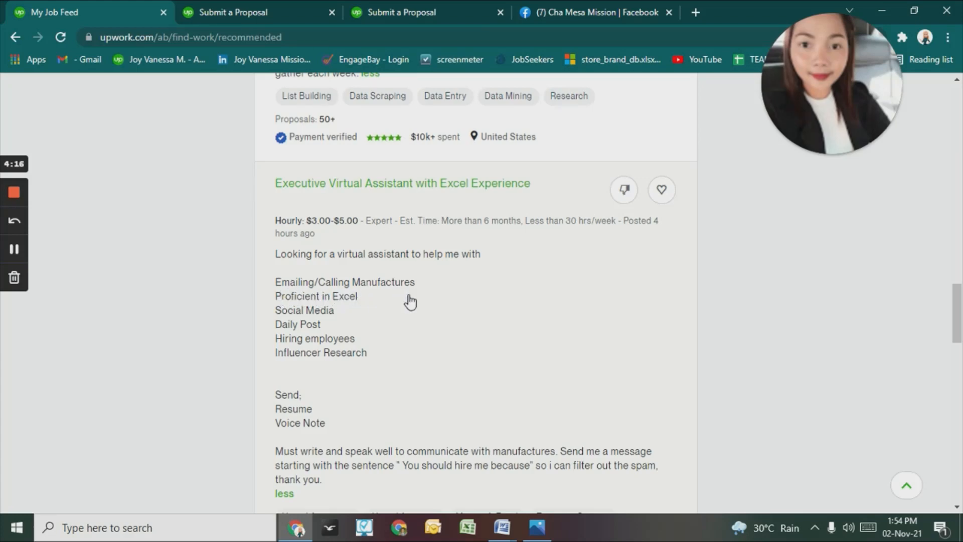
mouse_move(331, 310)
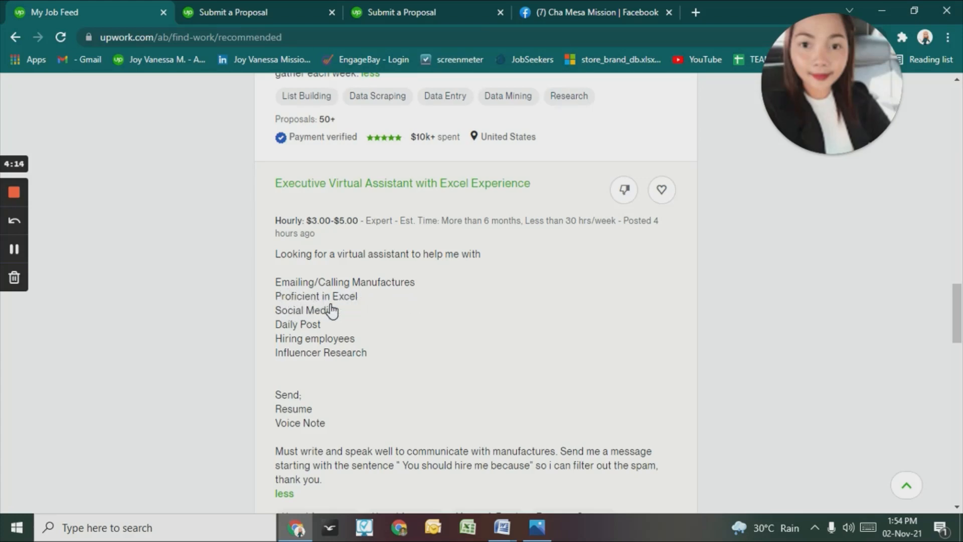
mouse_move(324, 315)
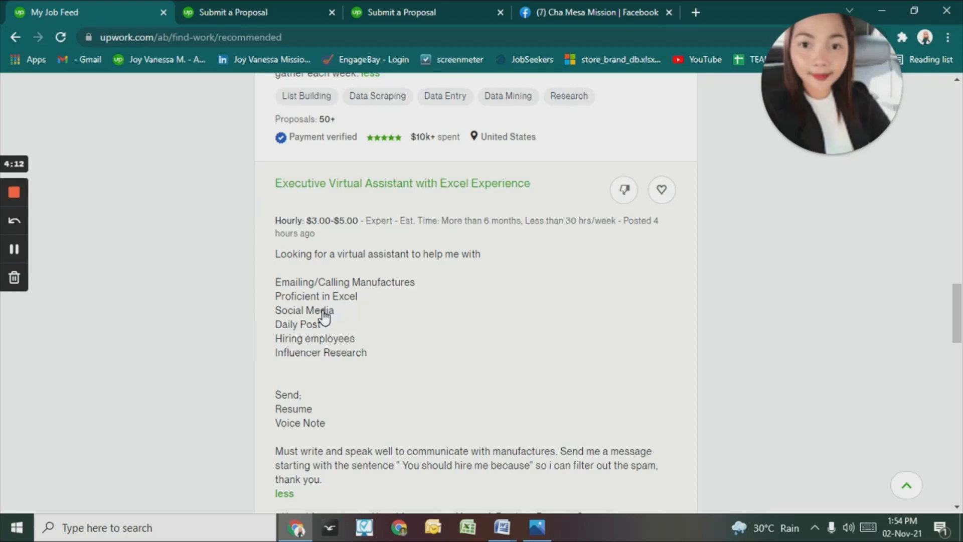
mouse_move(316, 331)
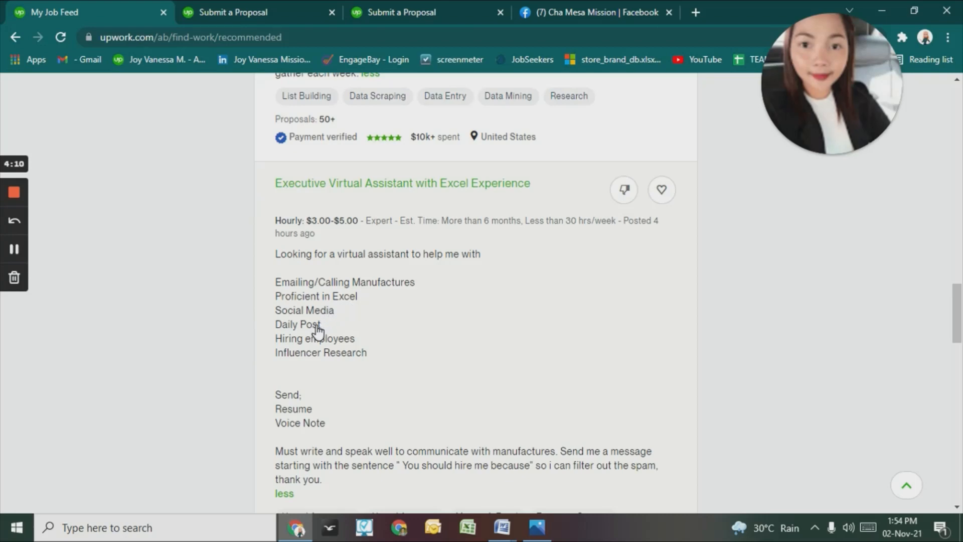
mouse_move(328, 356)
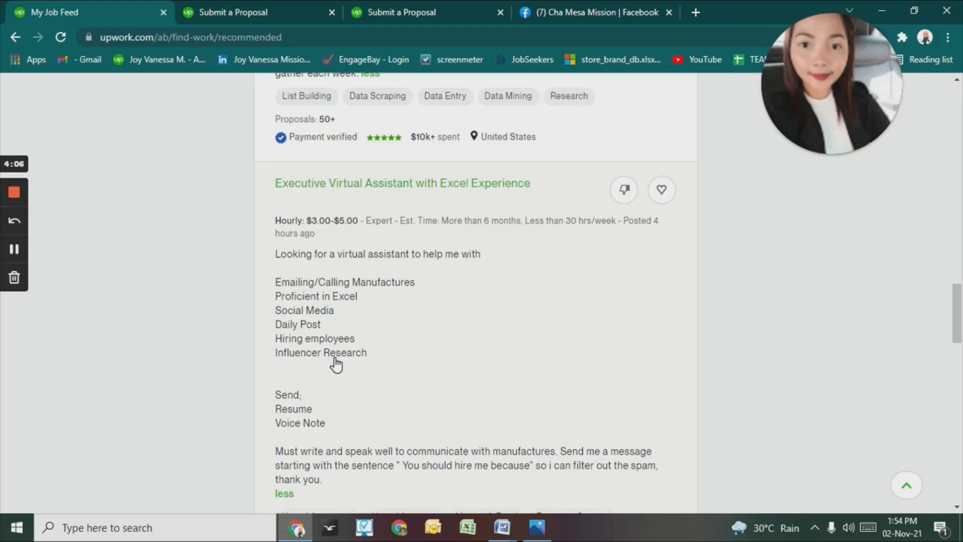
mouse_move(281, 438)
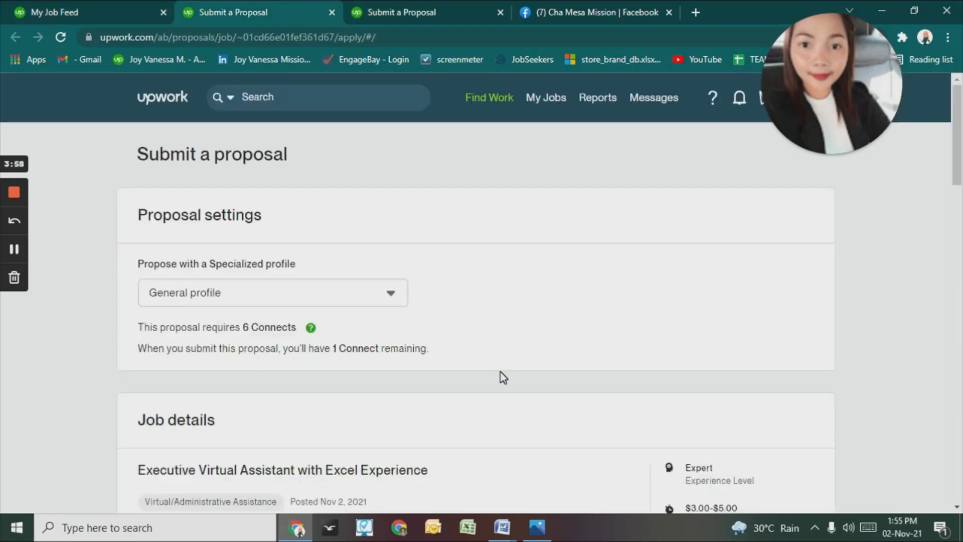
scroll("down", 3)
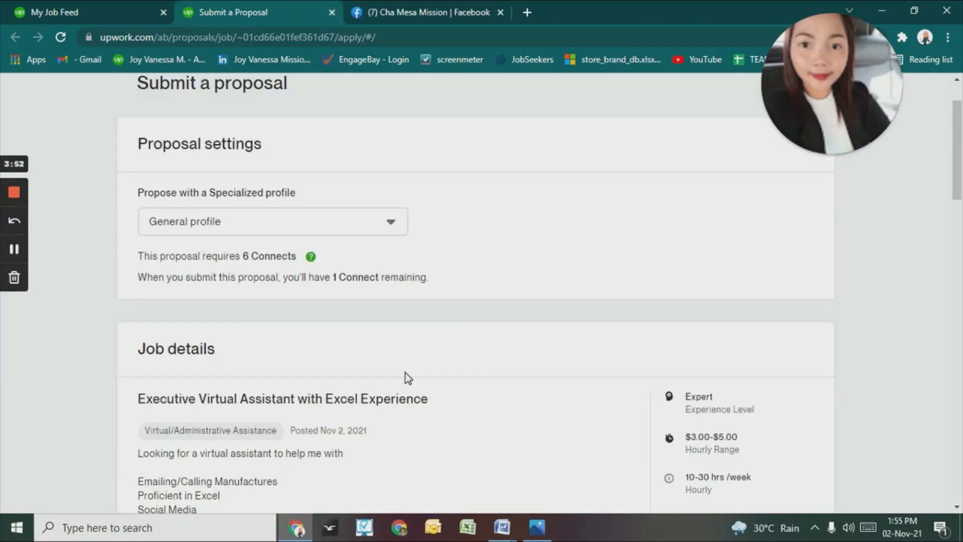
scroll("down", 3)
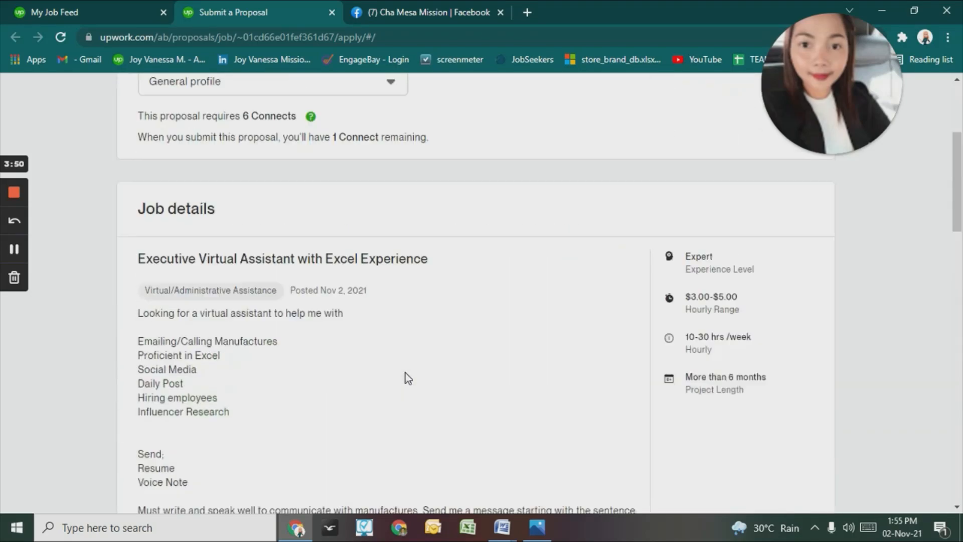
scroll("down", 3)
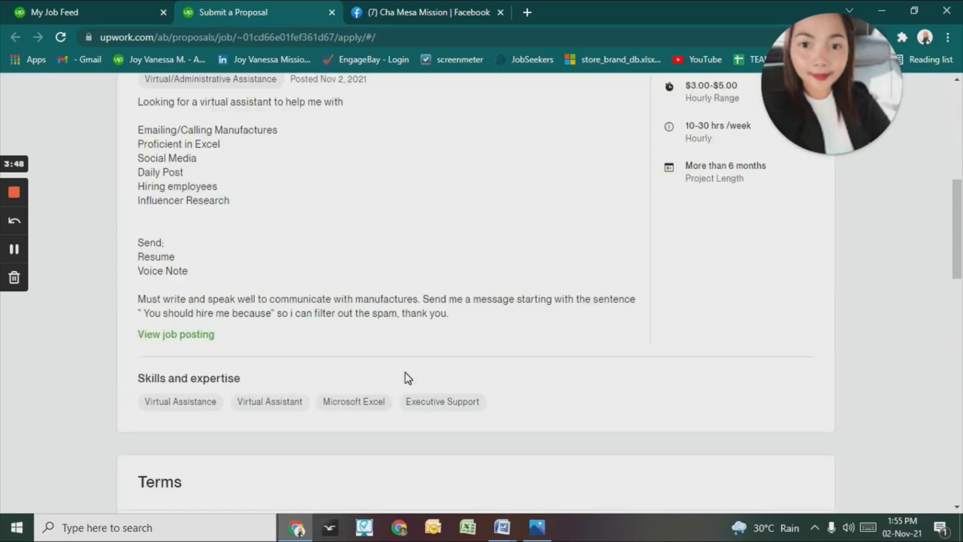
scroll("down", 3)
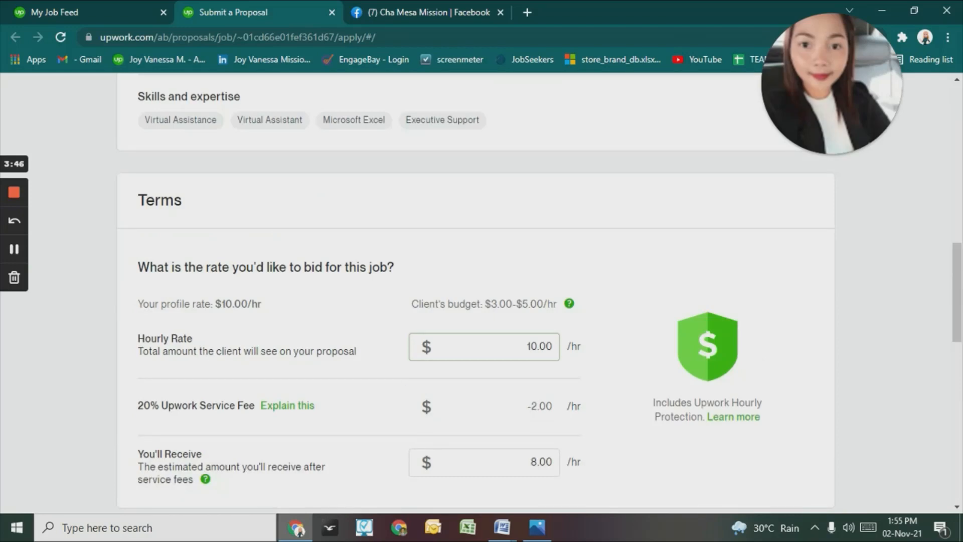
Bid an hourly rate of 5 dollars in place of the default 10.00
type("5")
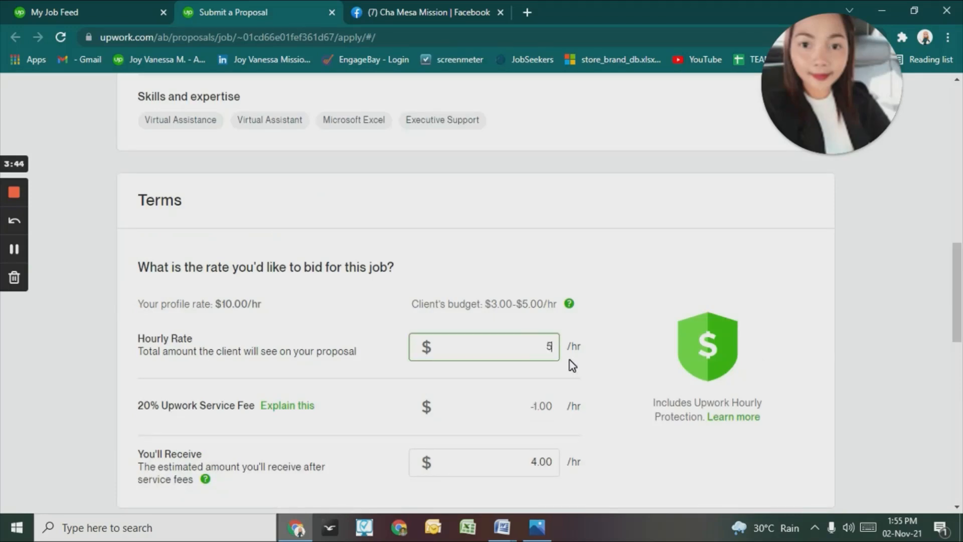
scroll("down", 3)
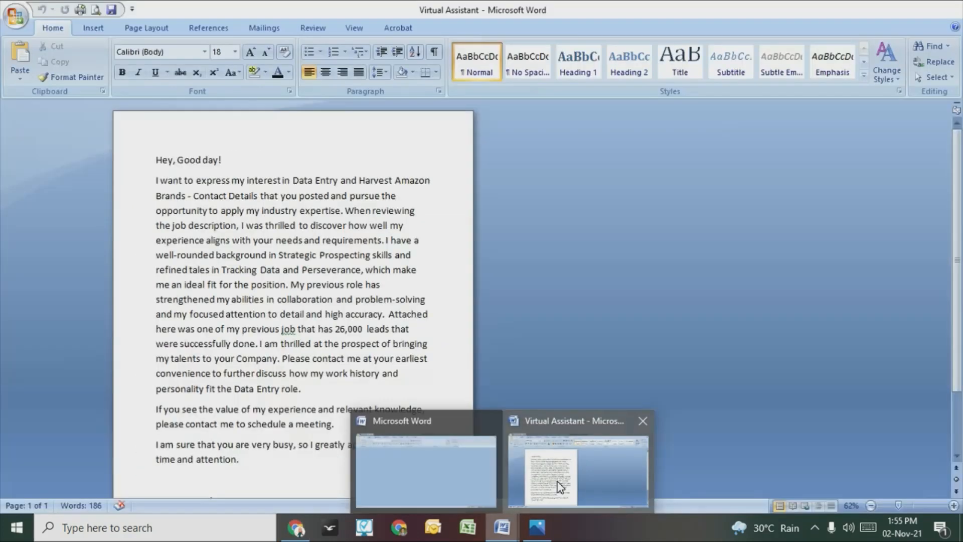
Bring the Virtual Assistant Word document to the front and place the cursor in the letter
left_click(576, 470)
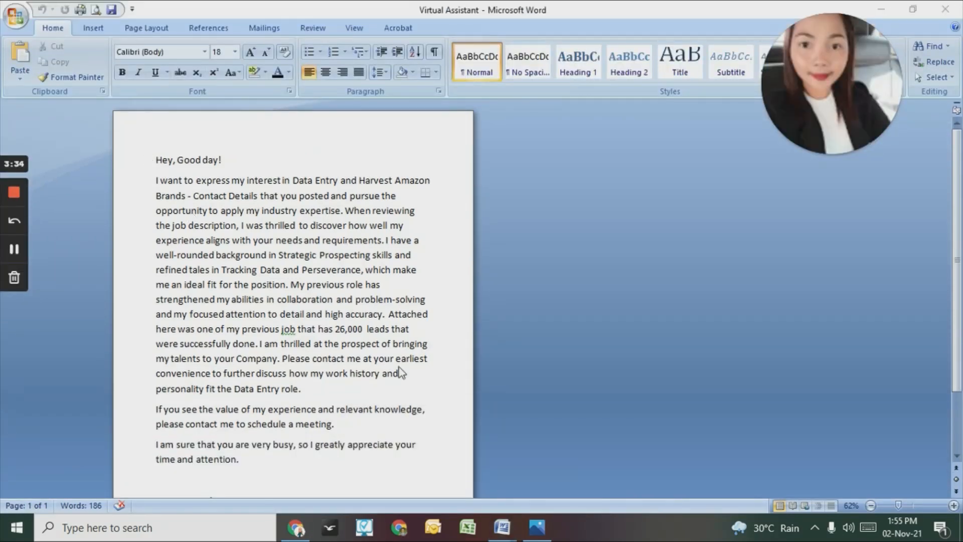
mouse_move(143, 180)
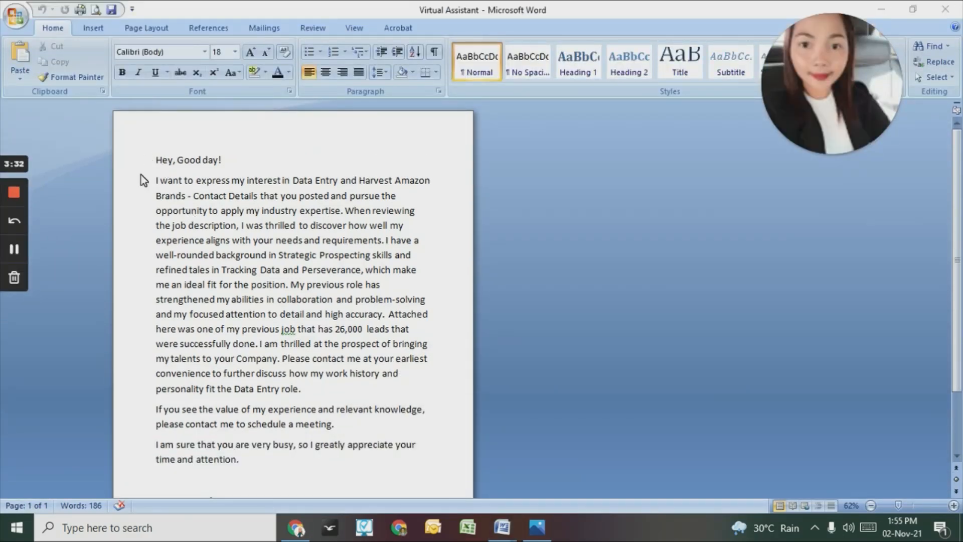
double_click(326, 358)
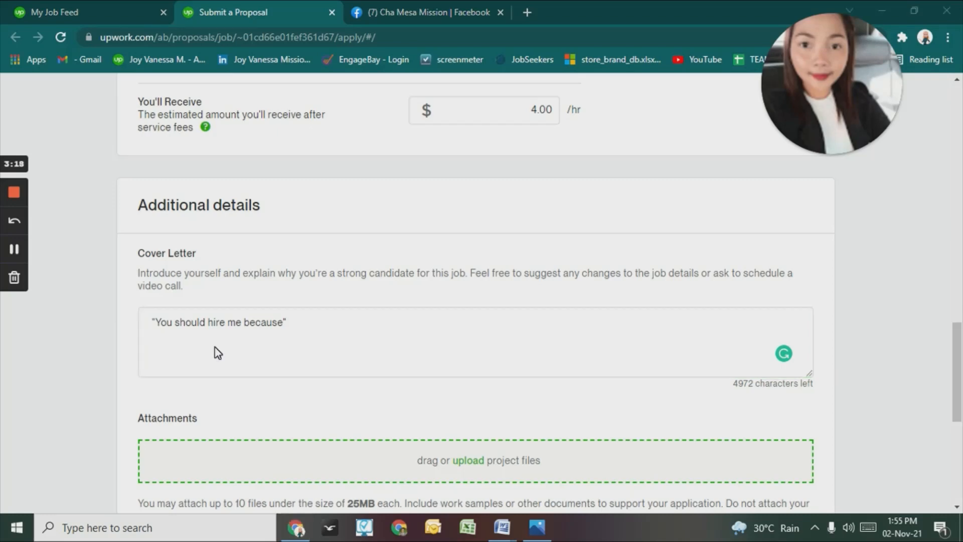
mouse_move(219, 358)
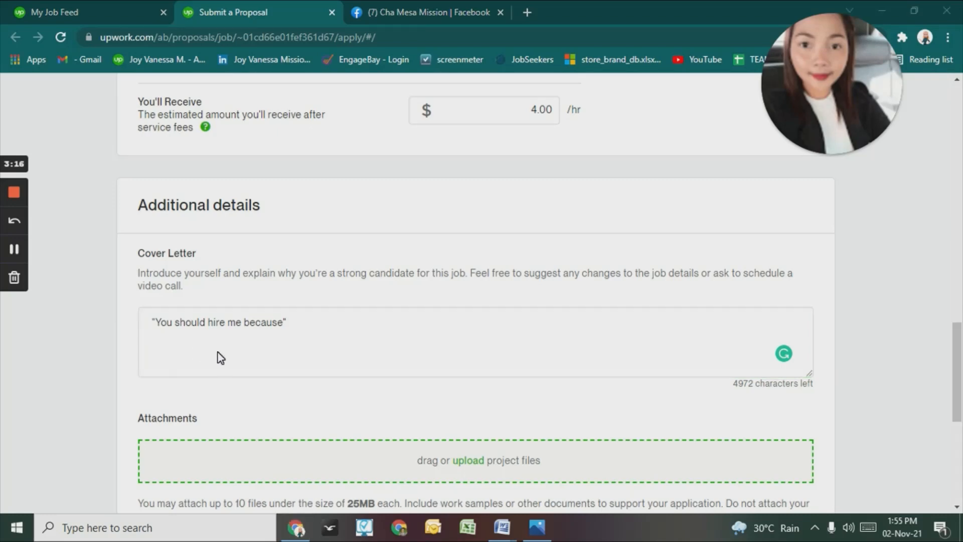
mouse_move(214, 359)
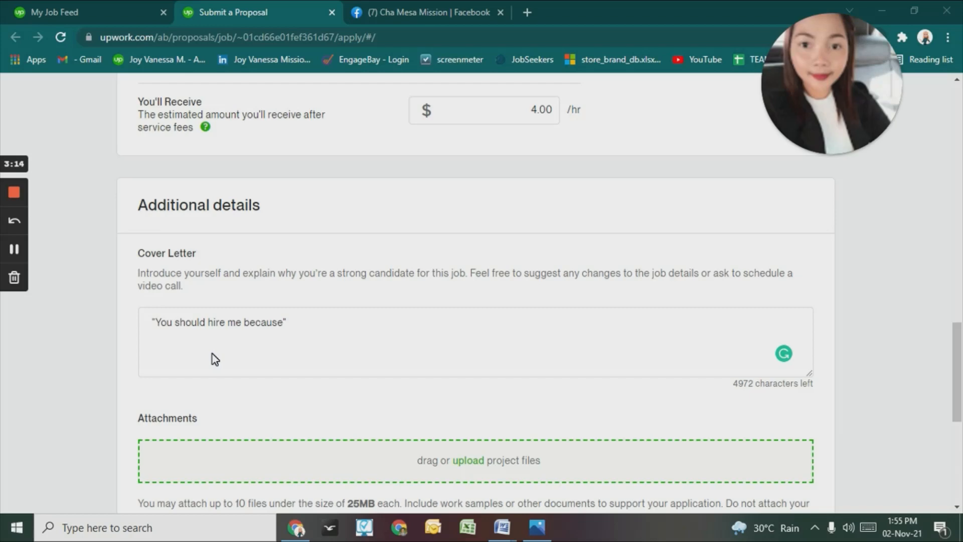
mouse_move(229, 356)
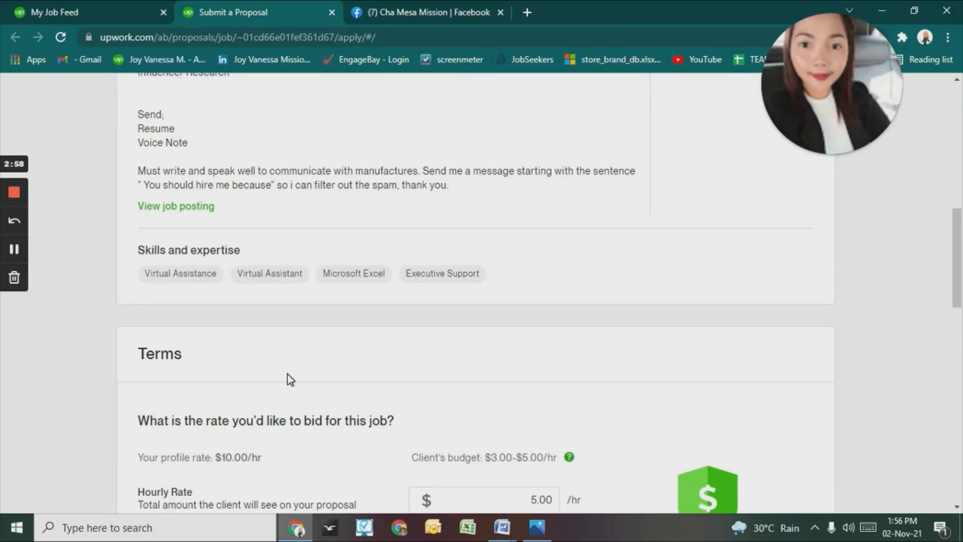
scroll("up", 3)
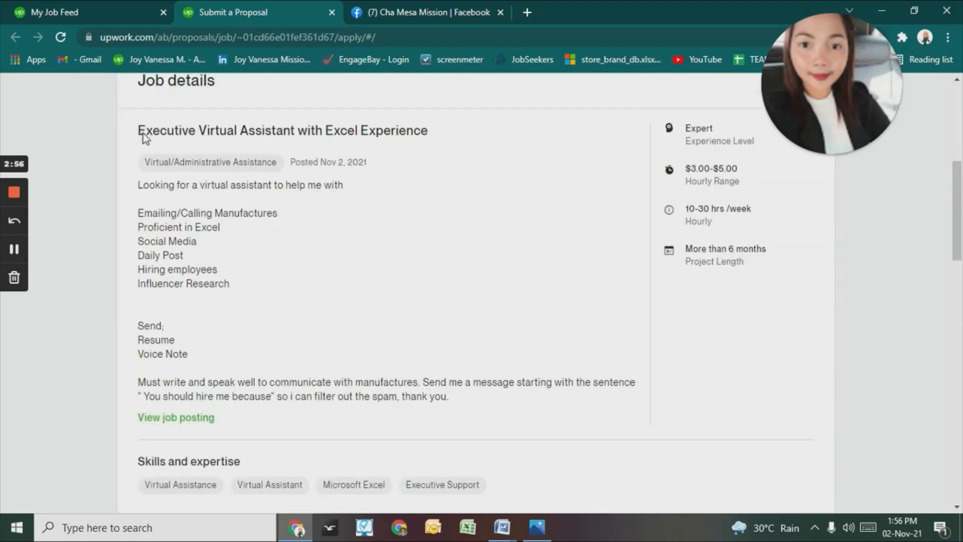
scroll("down", 3)
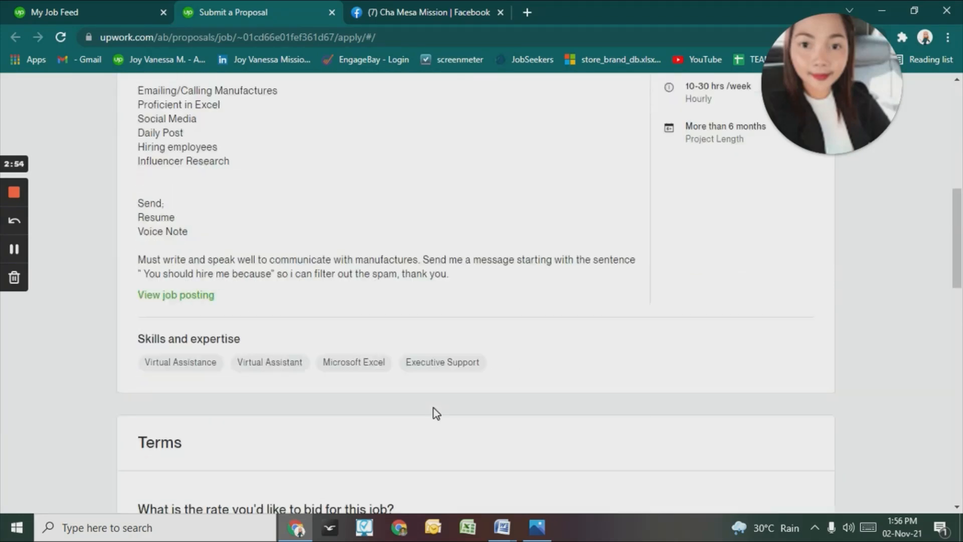
Replace the old job title in the cover letter with Executive Virtual Assistant with Excel Experience
scroll("down", 3)
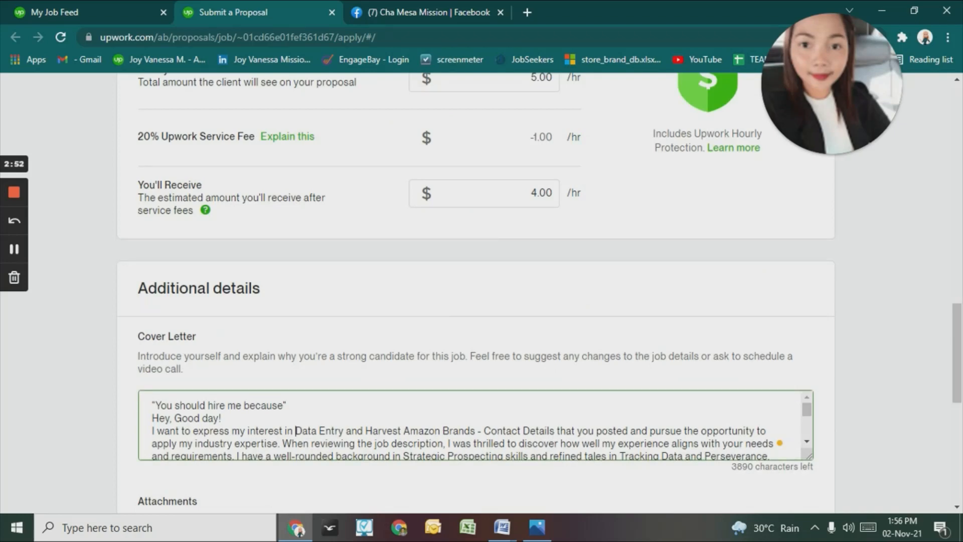
left_click_drag(296, 430, 552, 430)
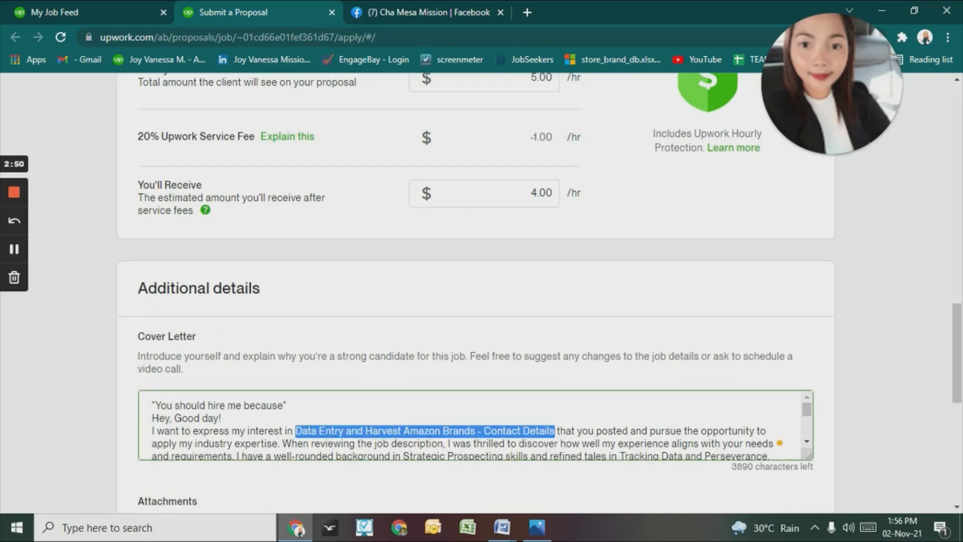
type("Executive Virtual Assistant with Excel Experience")
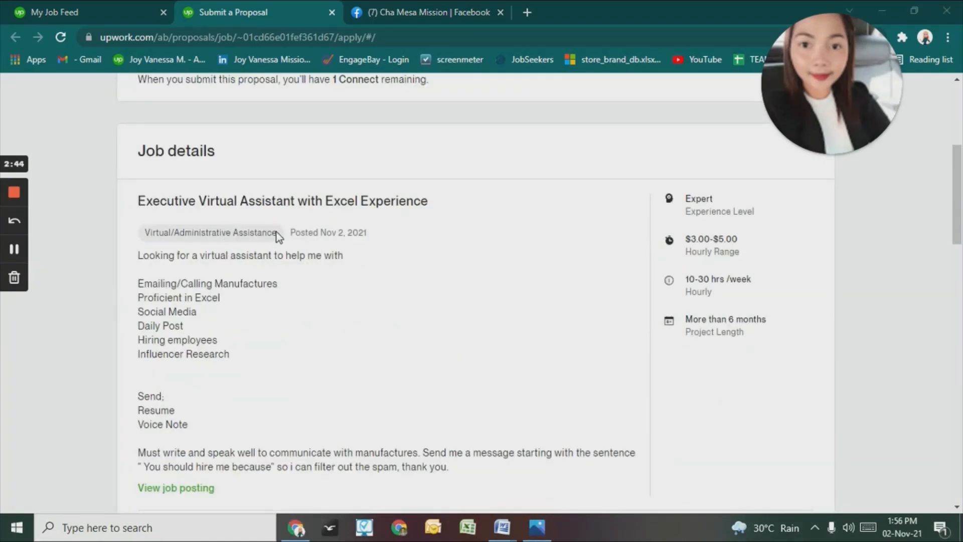
Copy the Virtual/Administrative Assistance category and paste it over the old role name in the closing paragraph
double_click(209, 232)
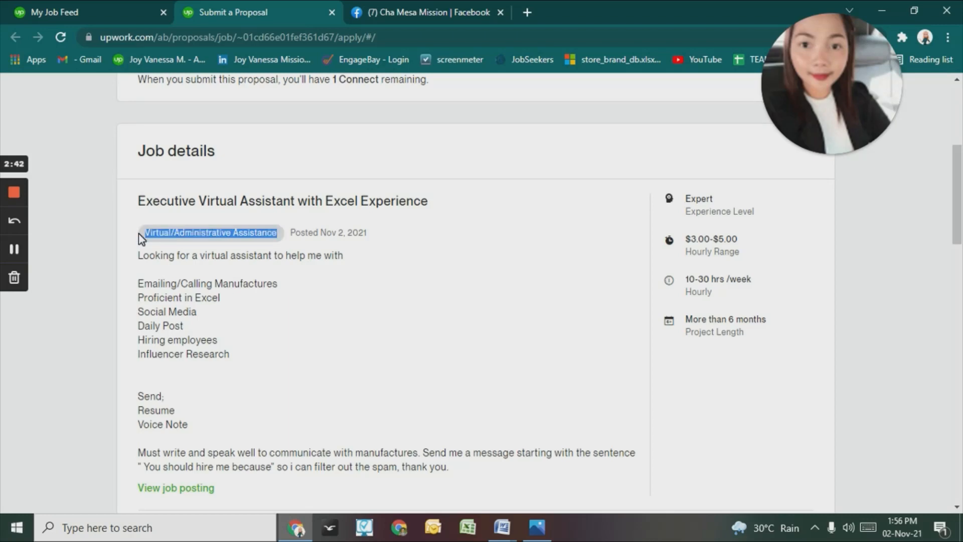
scroll("down", 3)
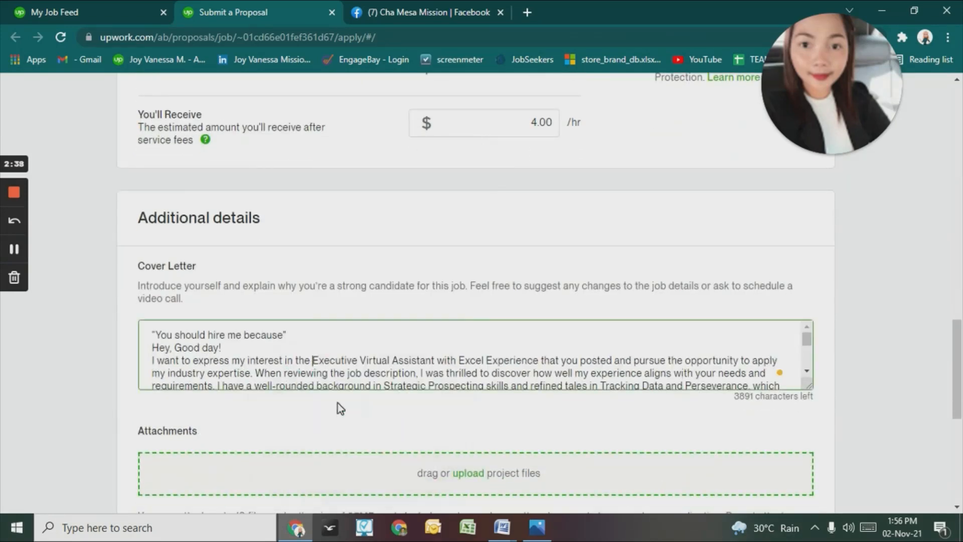
scroll("down", 3)
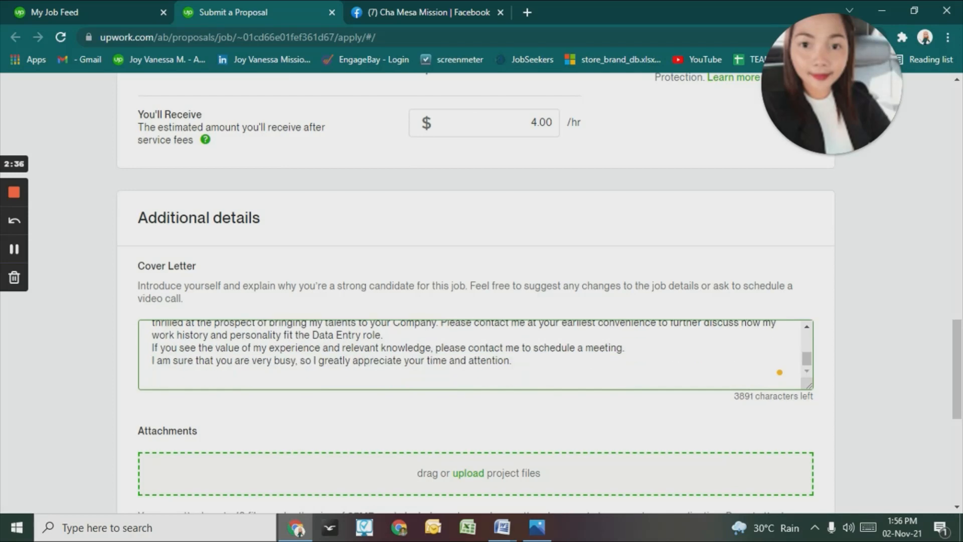
double_click(335, 335)
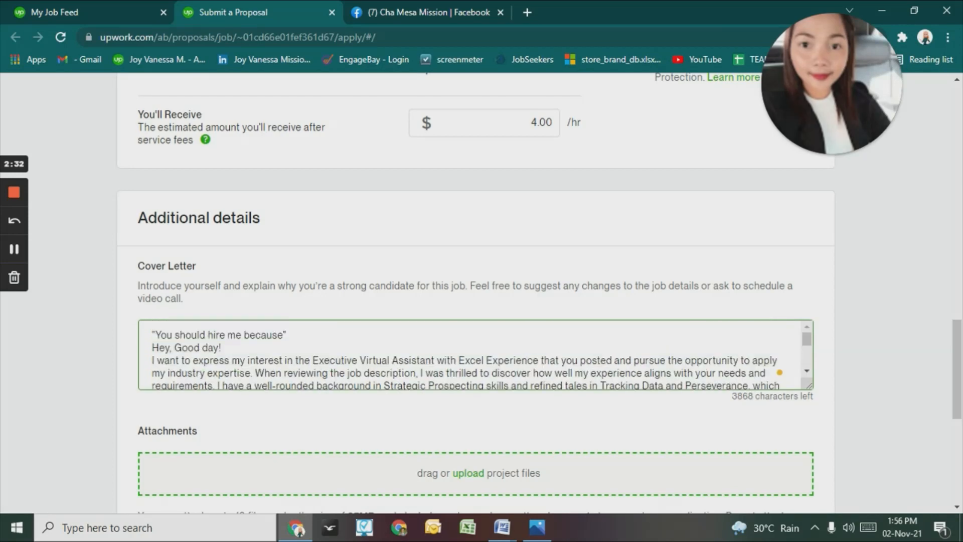
scroll("down", 3)
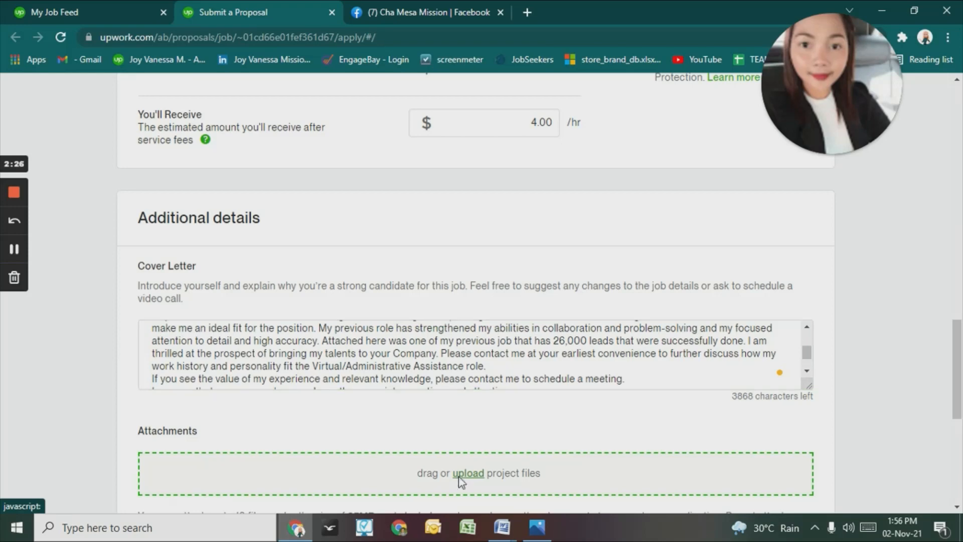
Attach ProductSourcingAndSupplierOutreach.JPG from Pictures as a work sample
left_click(468, 473)
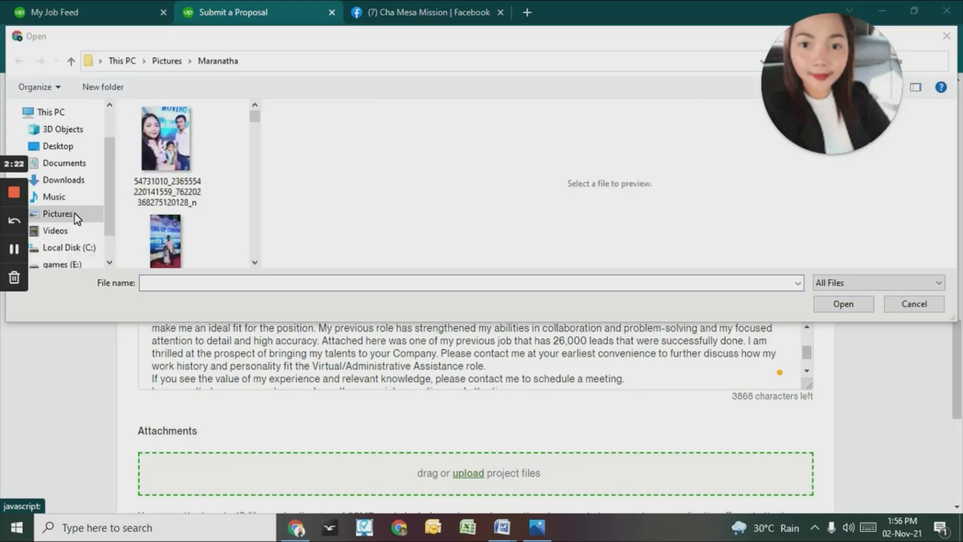
mouse_move(91, 229)
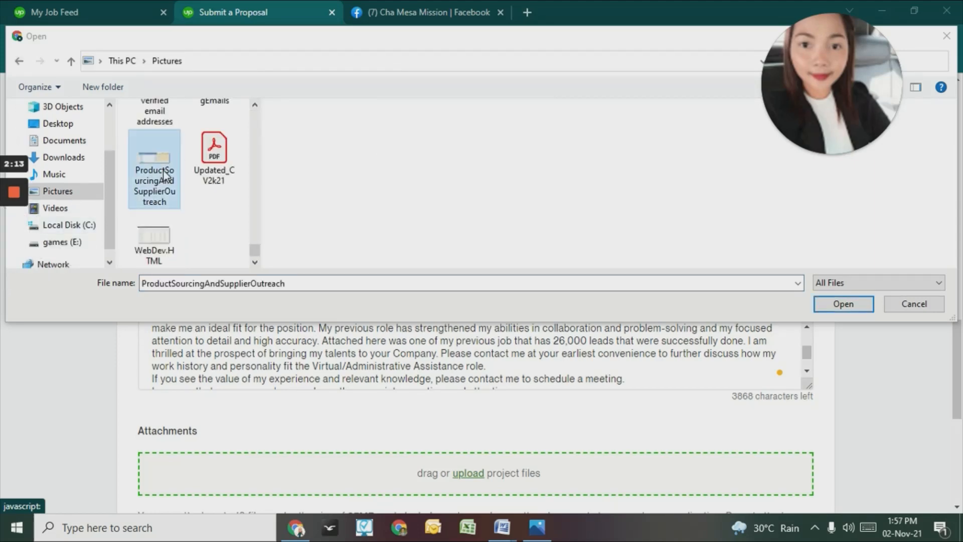
right_click(154, 169)
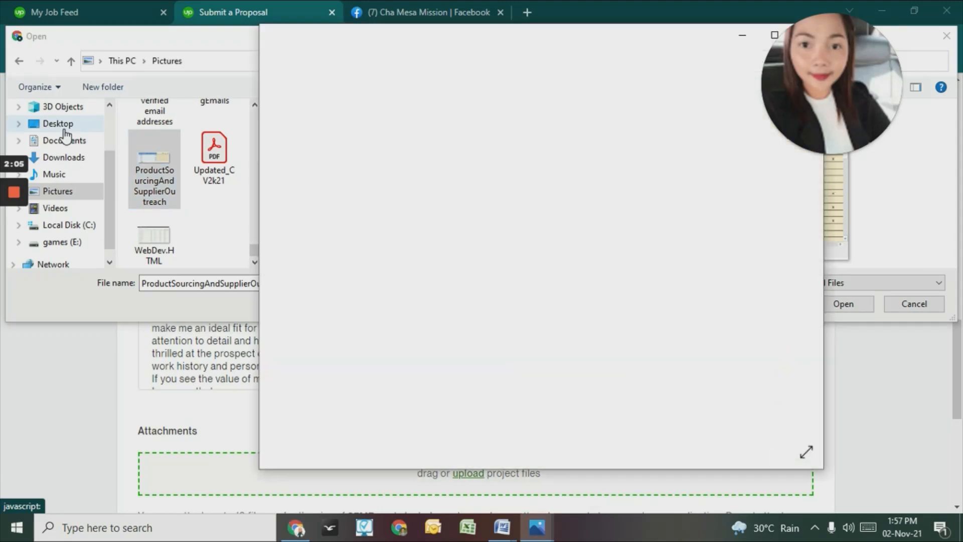
double_click(154, 166)
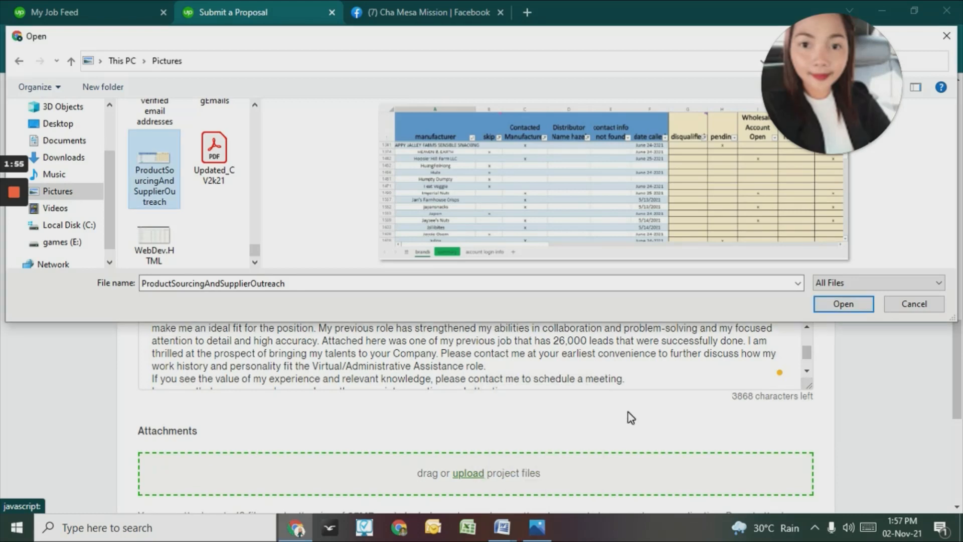
mouse_move(568, 169)
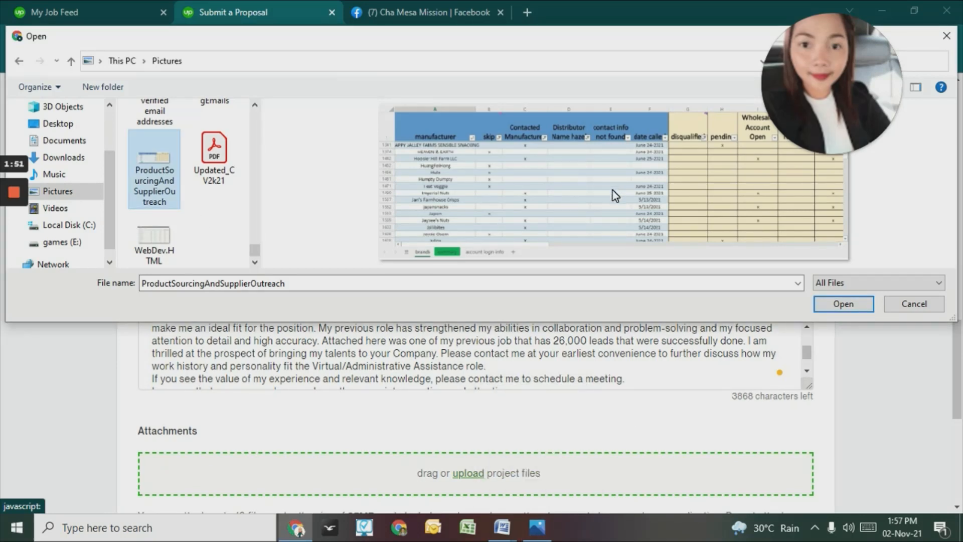
mouse_move(668, 212)
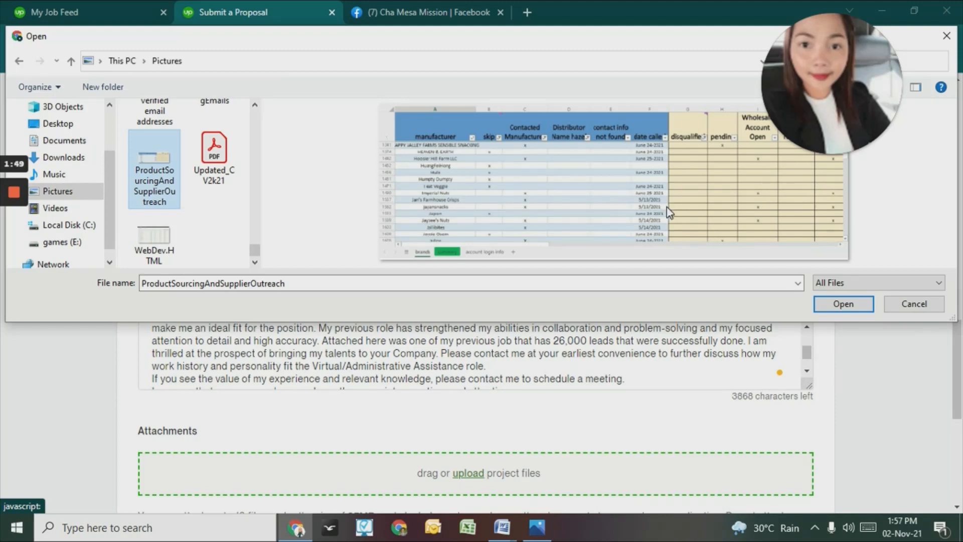
left_click(843, 304)
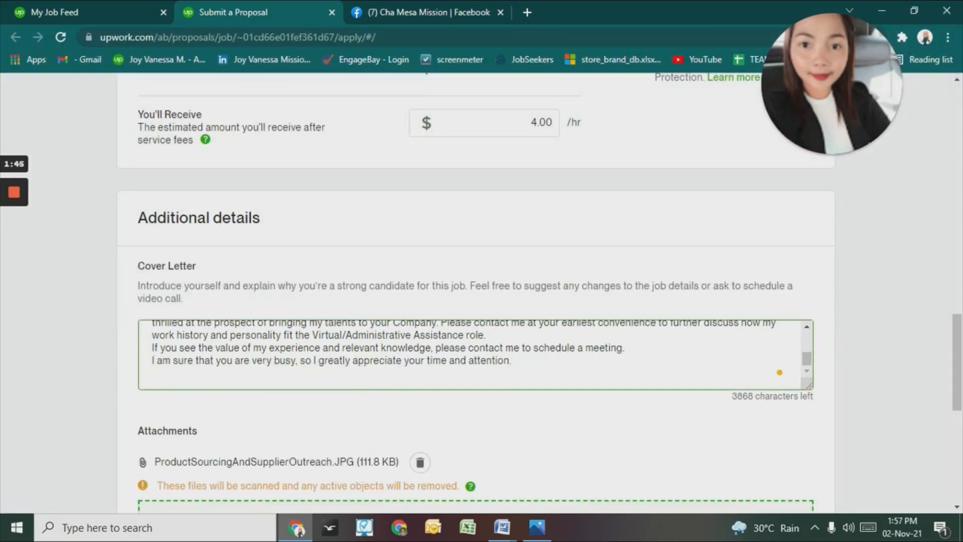
Start a second upload and browse the Pictures folder past the GourmetFoodProductsSuppliers image
scroll("down", 3)
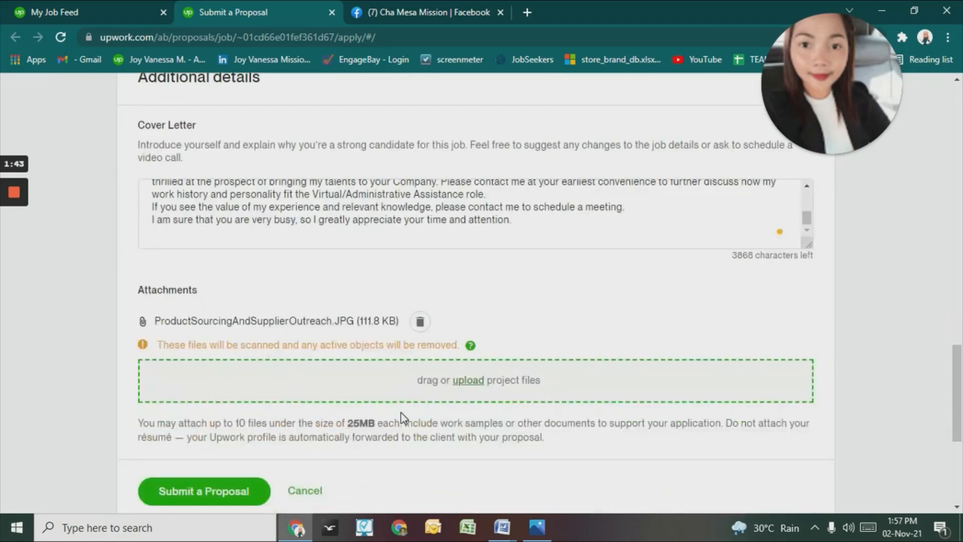
left_click(468, 380)
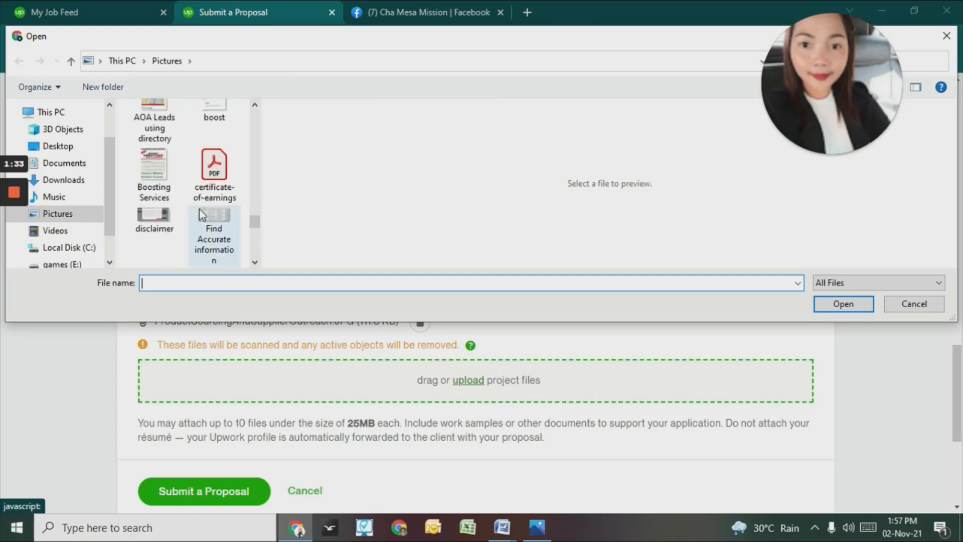
scroll("down", 3)
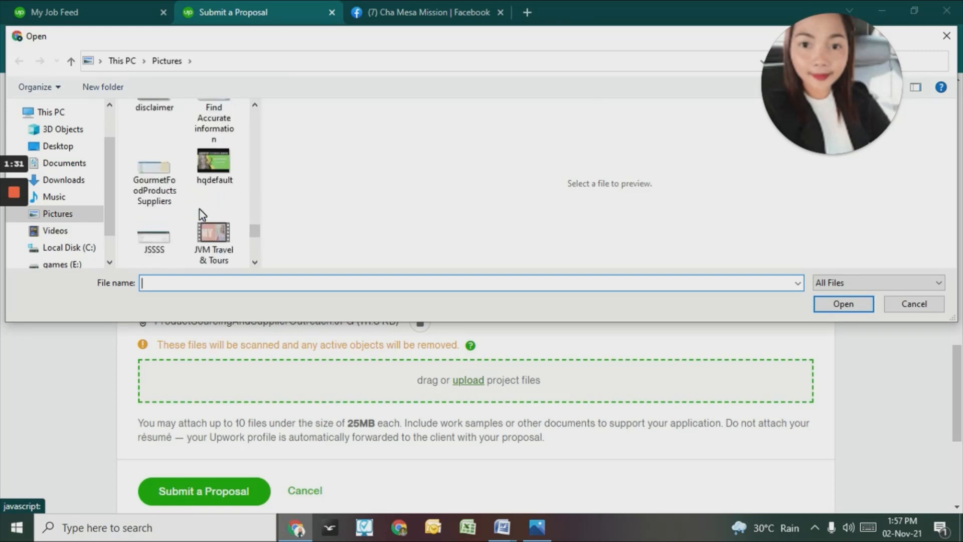
left_click(154, 178)
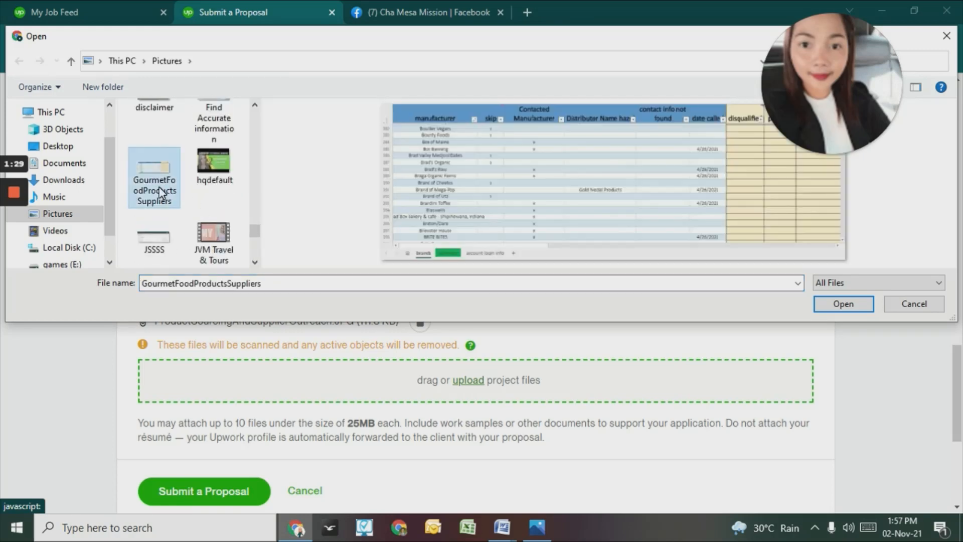
mouse_move(161, 205)
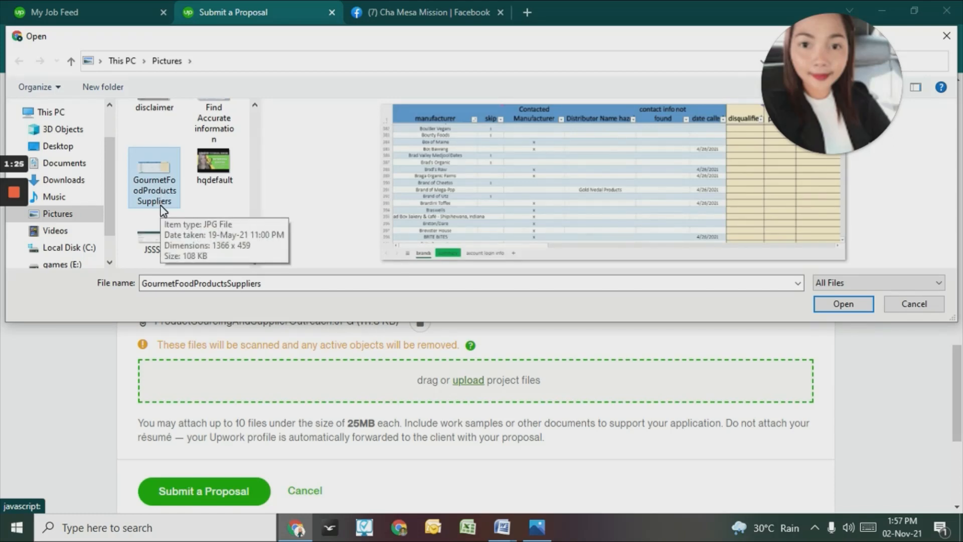
scroll("down", 3)
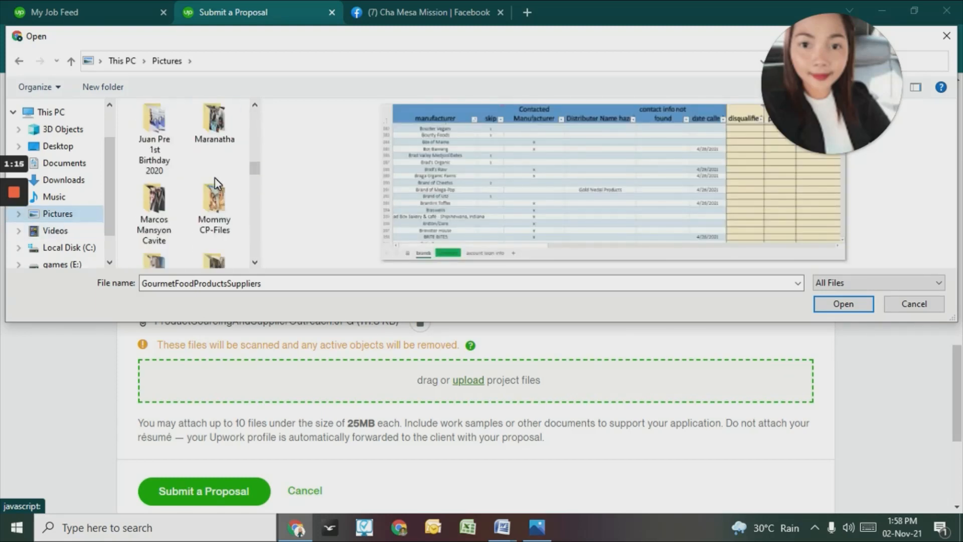
scroll("down", 3)
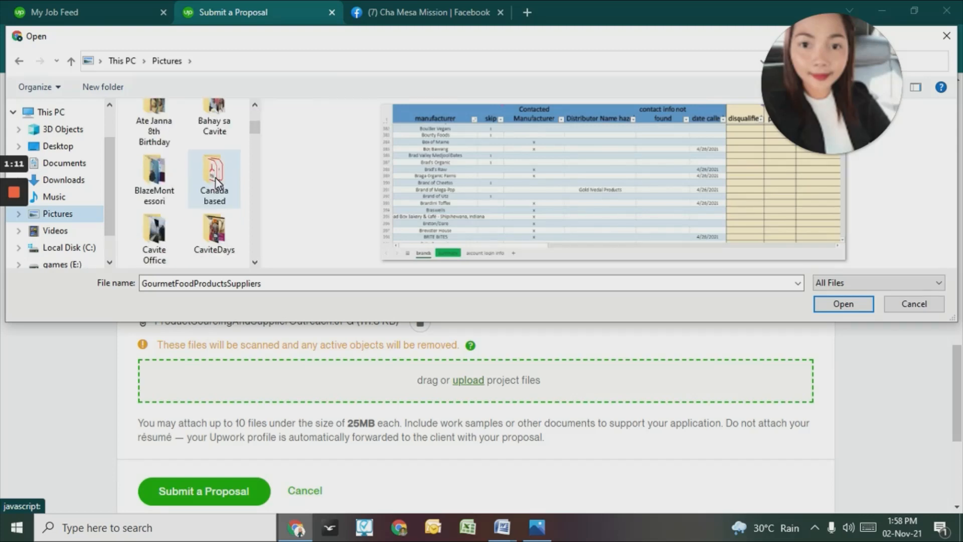
scroll("down", 3)
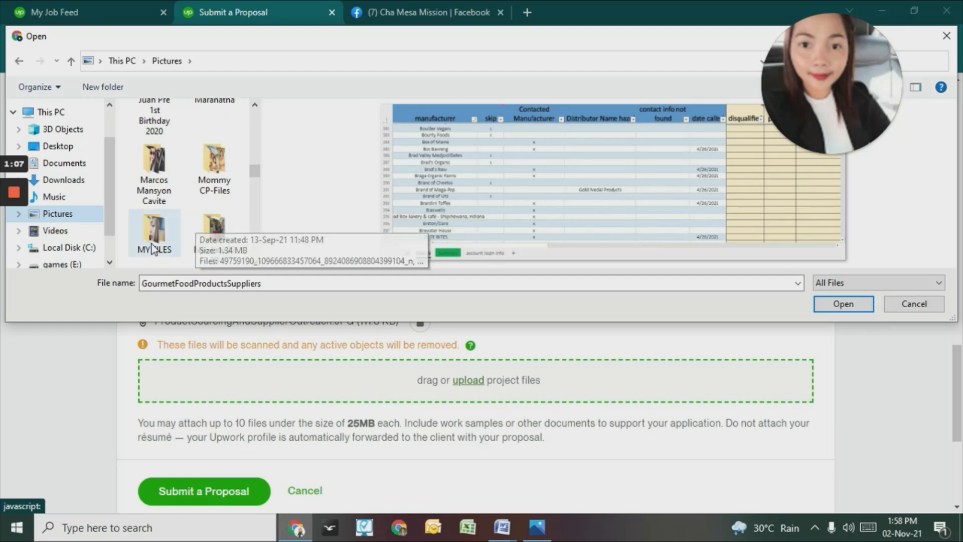
Attach EmailHandling_SendingTemplatesToSuppliers.JPG from the MY FILES folder as a second work sample
left_click(154, 233)
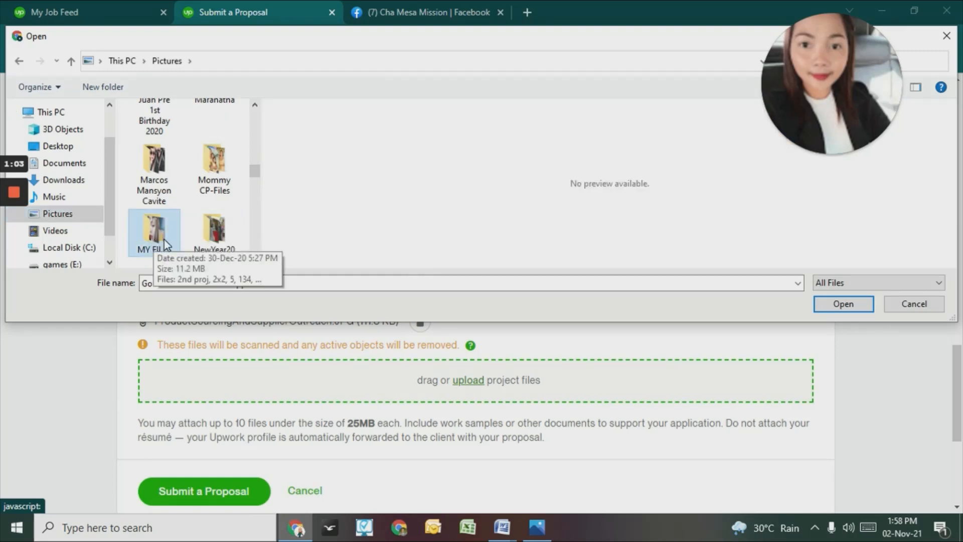
double_click(154, 232)
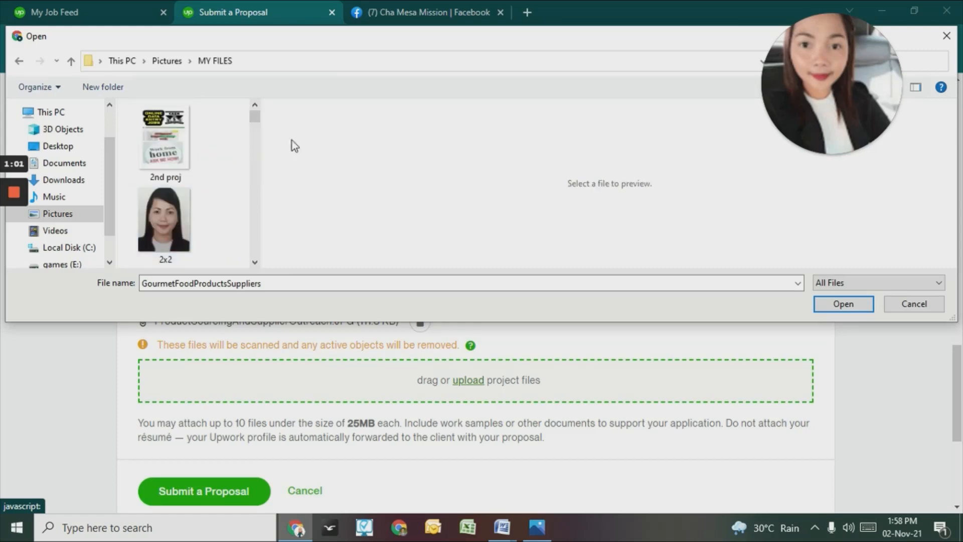
scroll("down", 3)
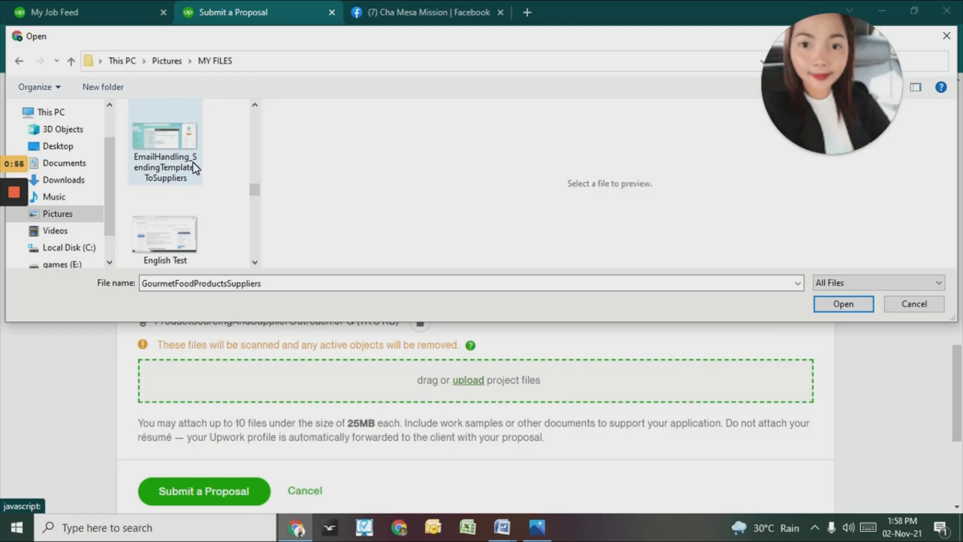
left_click(164, 142)
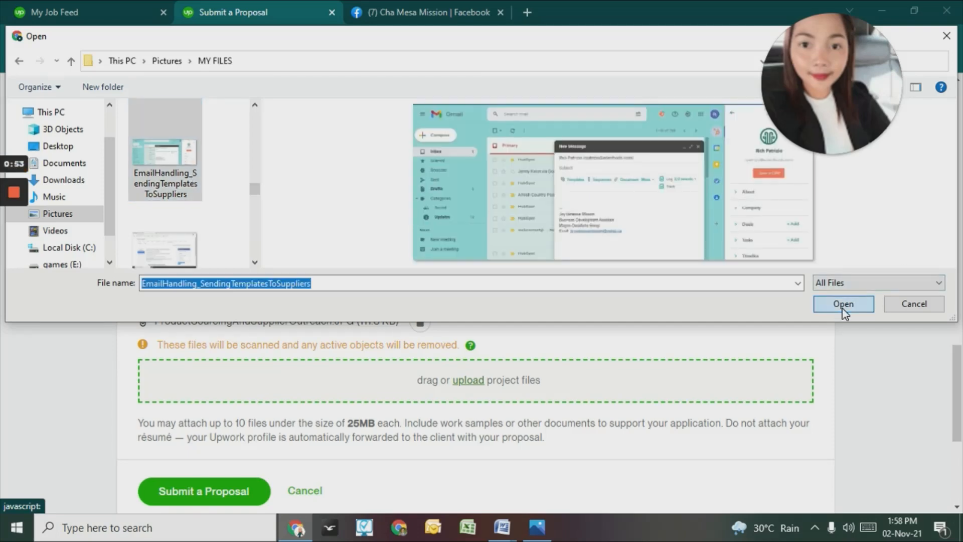
left_click(843, 304)
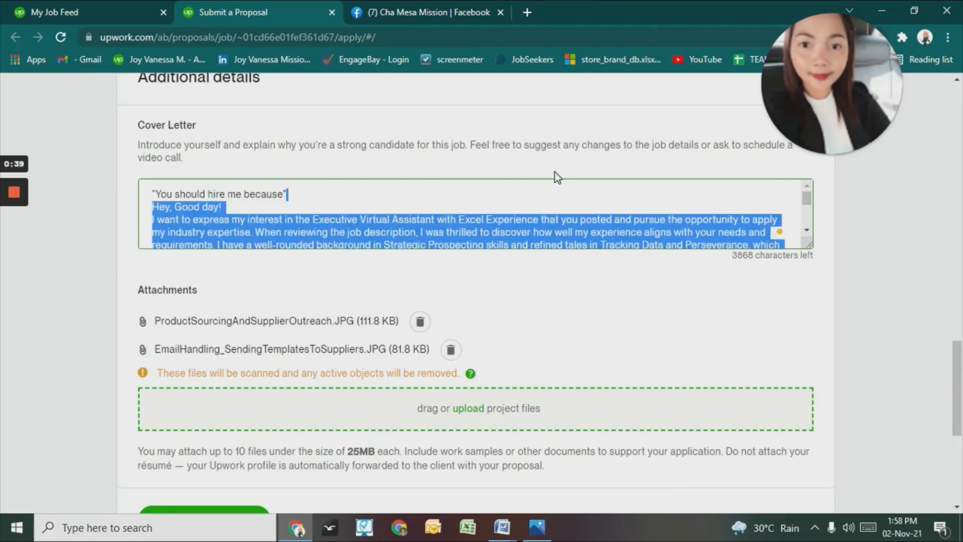
Change the cited lead count in the cover letter from 26,000 to 300
scroll("down", 3)
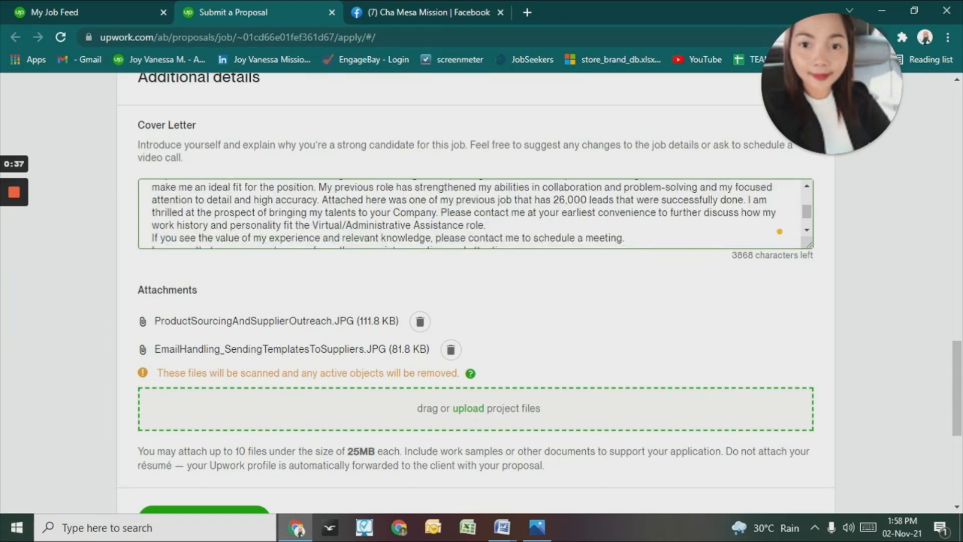
double_click(569, 199)
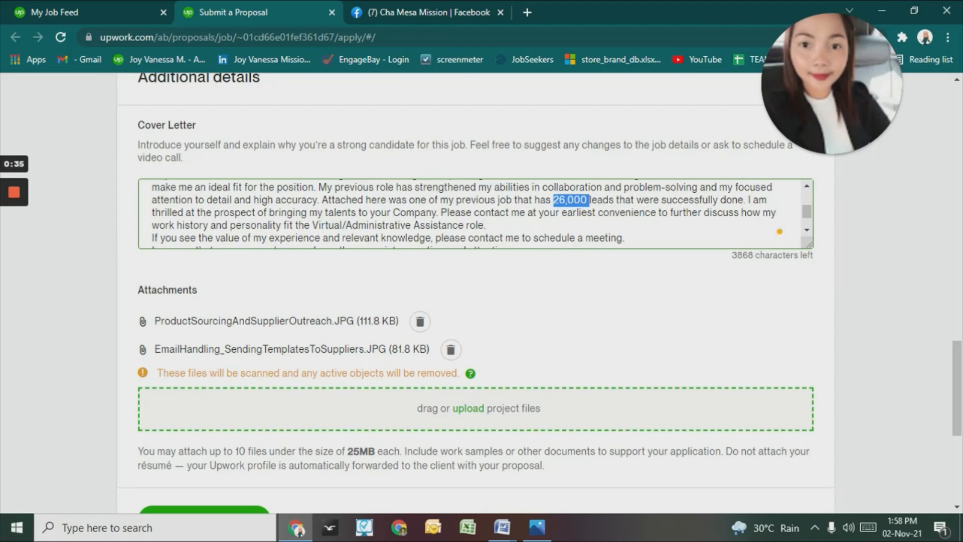
type("300")
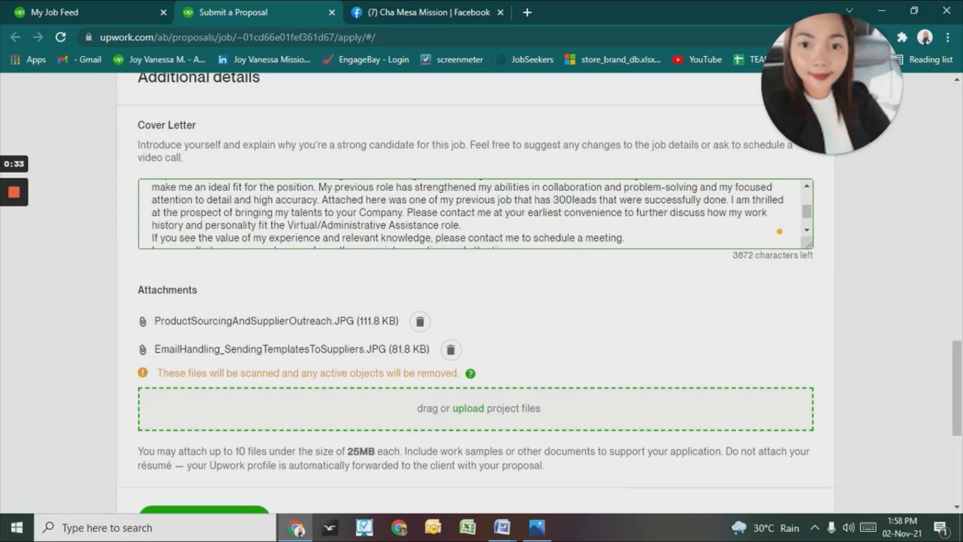